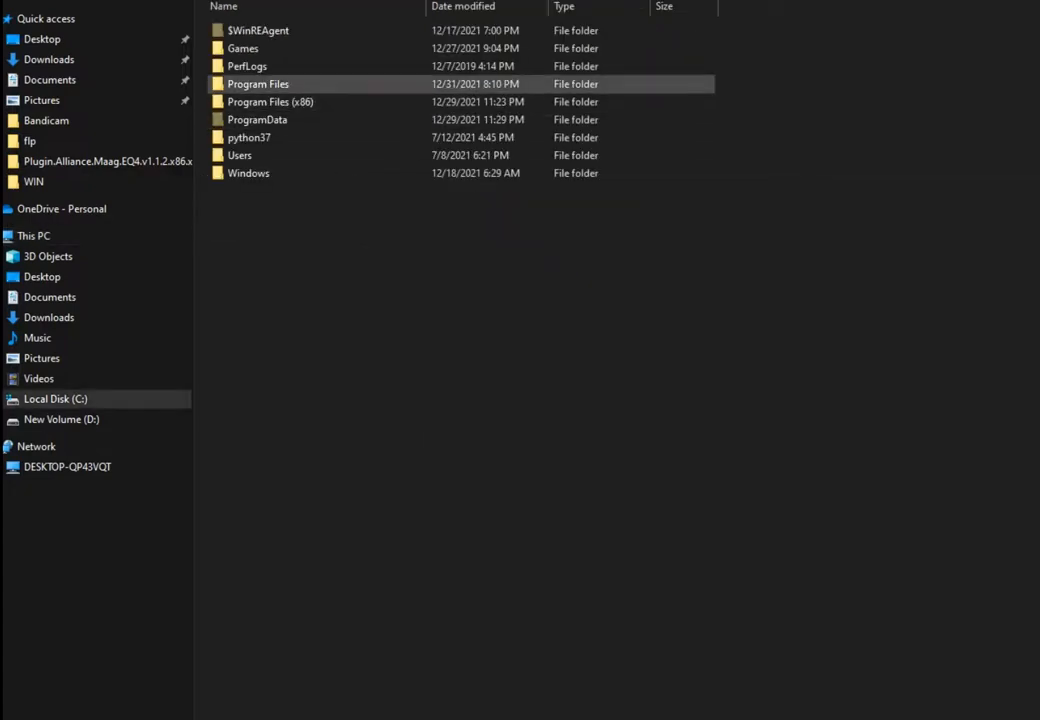
Navigate from Program Files into the Image-Line folder to reach the FL Studio install
{"action": "double_click", "coordinate": [258, 84]}
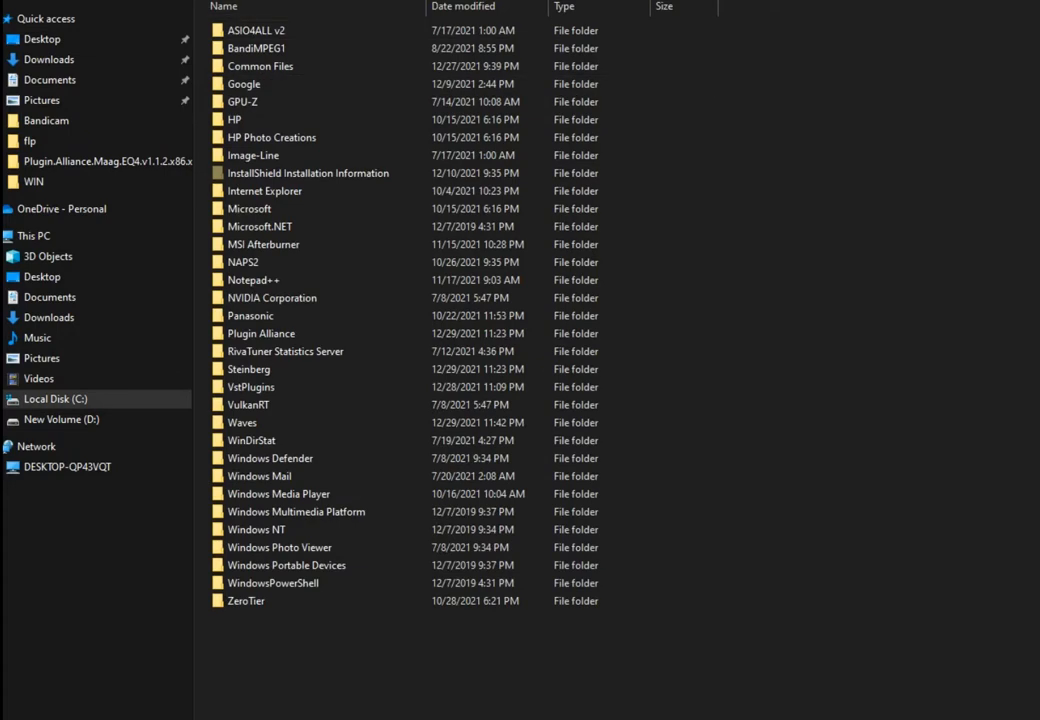
{"action": "left_click", "coordinate": [253, 155]}
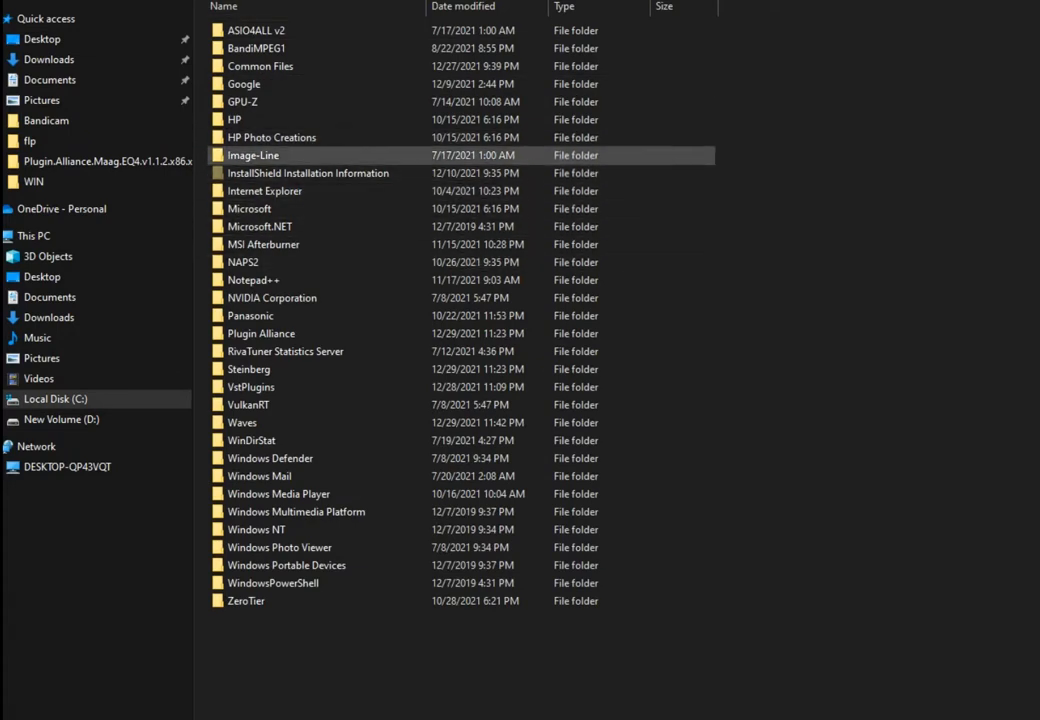
{"action": "double_click", "coordinate": [253, 155]}
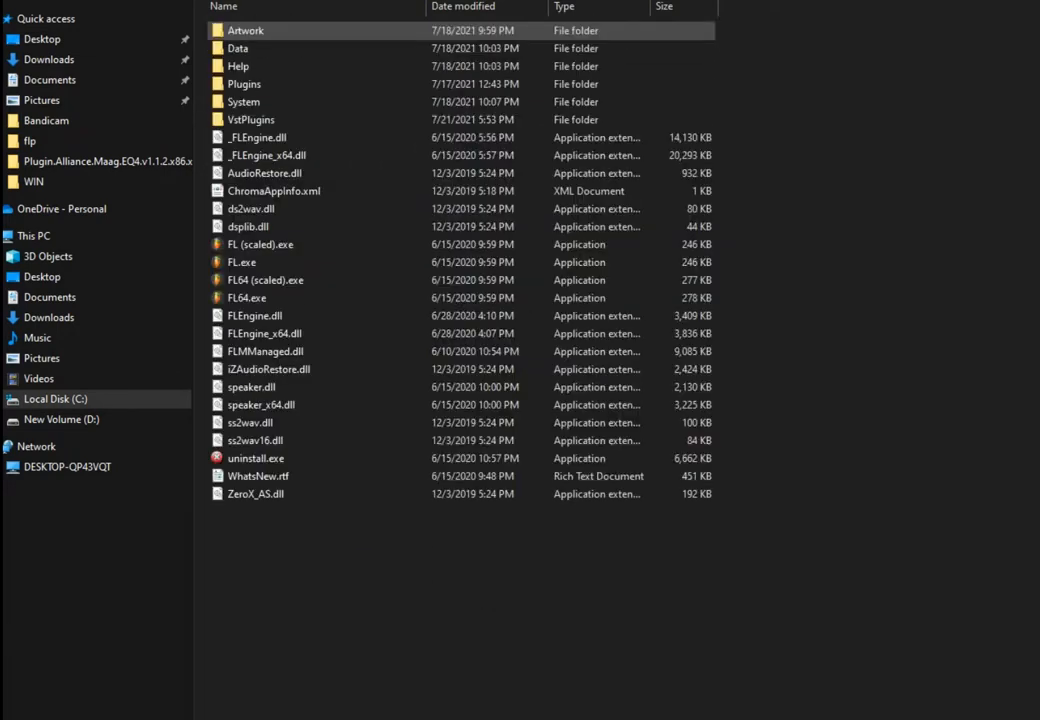
Select FL64.exe instead of FL.exe and launch the 64-bit FL Studio
{"action": "left_click", "coordinate": [260, 262]}
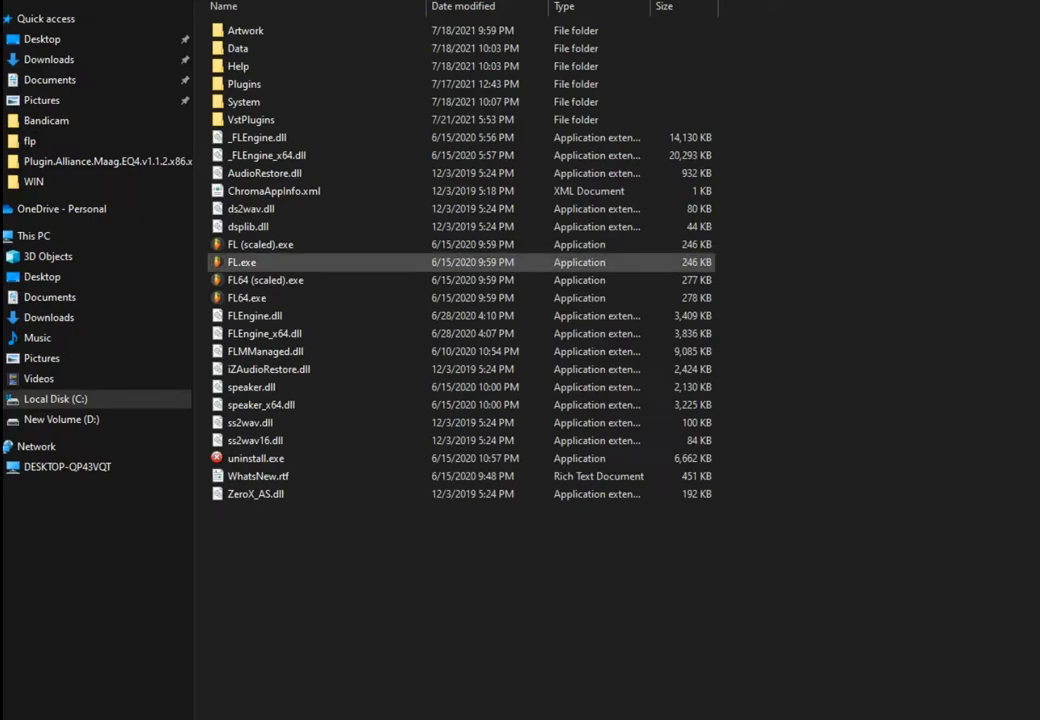
{"action": "mouse_move", "coordinate": [242, 262]}
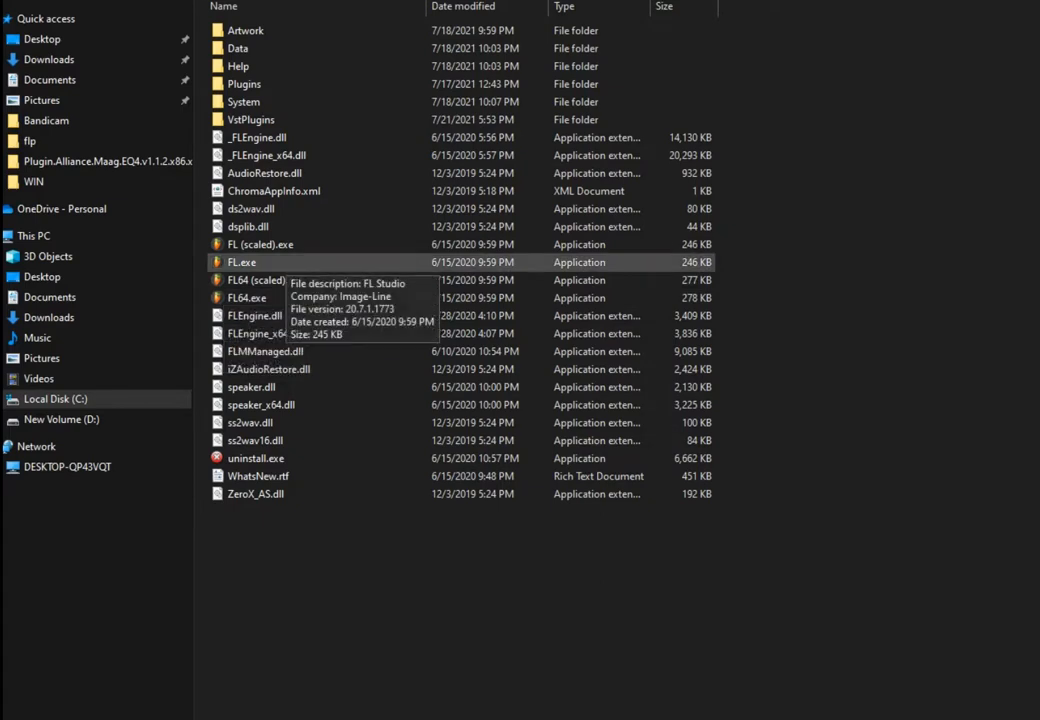
{"action": "left_click", "coordinate": [247, 297]}
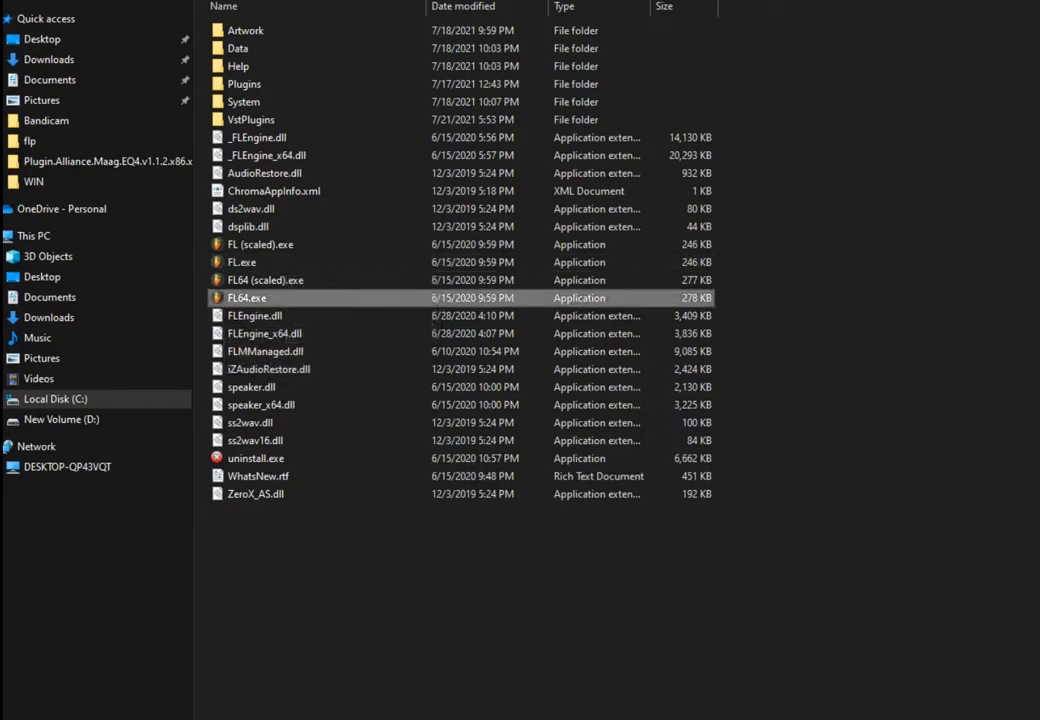
{"action": "mouse_move", "coordinate": [247, 297]}
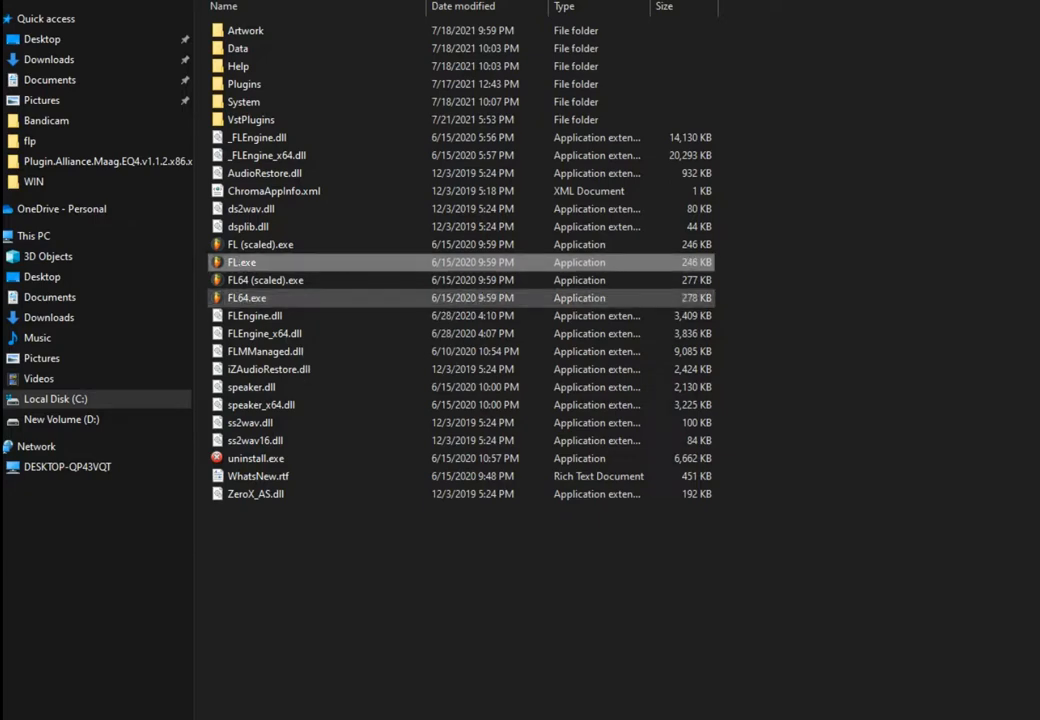
{"action": "left_click", "coordinate": [247, 297]}
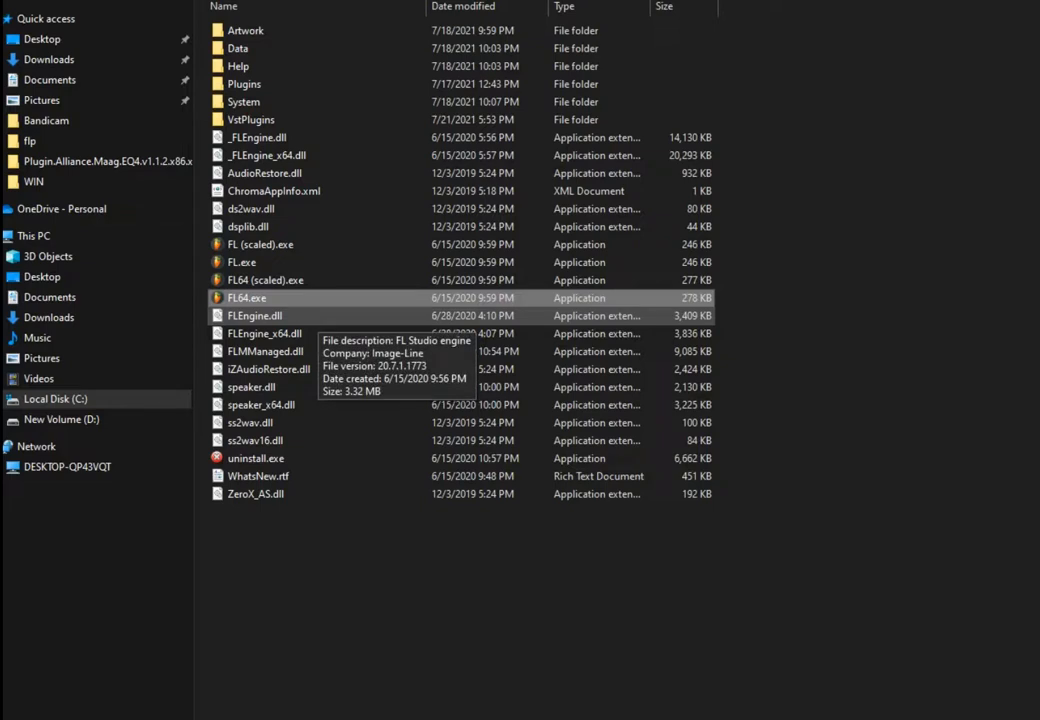
{"action": "double_click", "coordinate": [247, 297]}
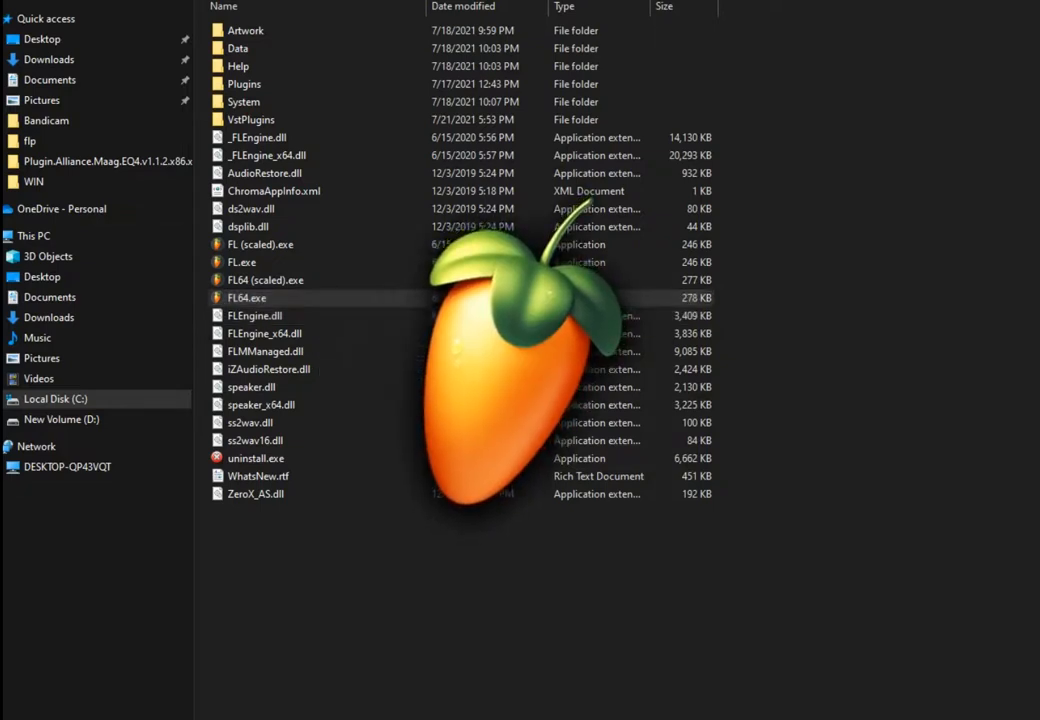
Open a saved song project and scroll through the loaded FL Studio window
{"action": "double_click", "coordinate": [247, 297]}
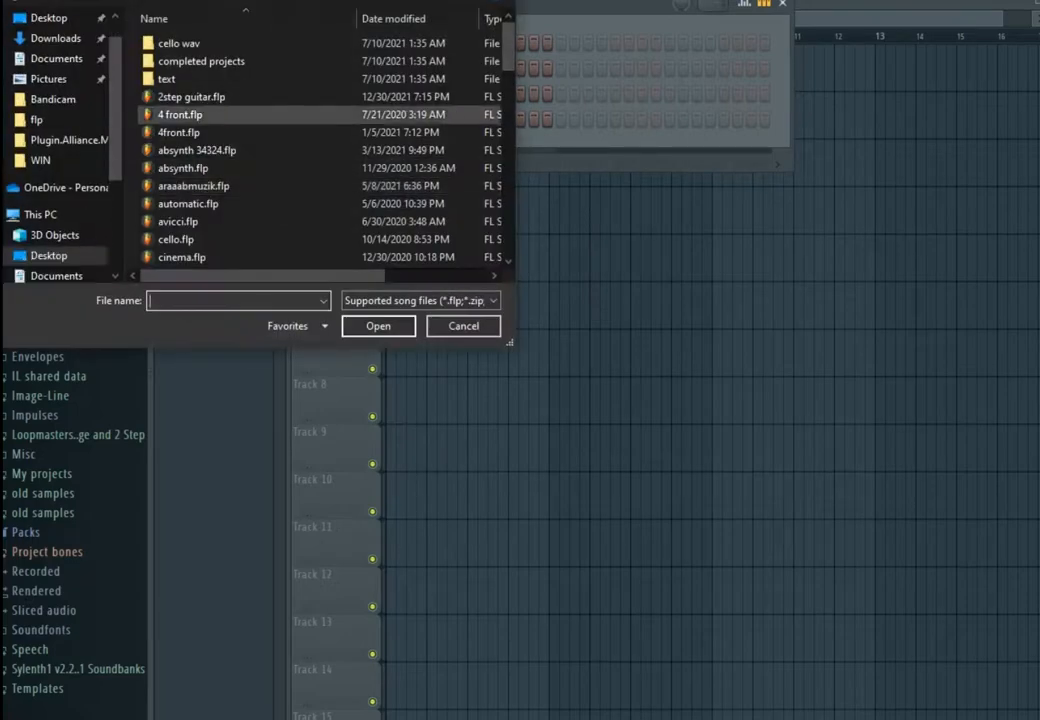
{"action": "scroll", "scroll_direction": "down", "scroll_amount": 3}
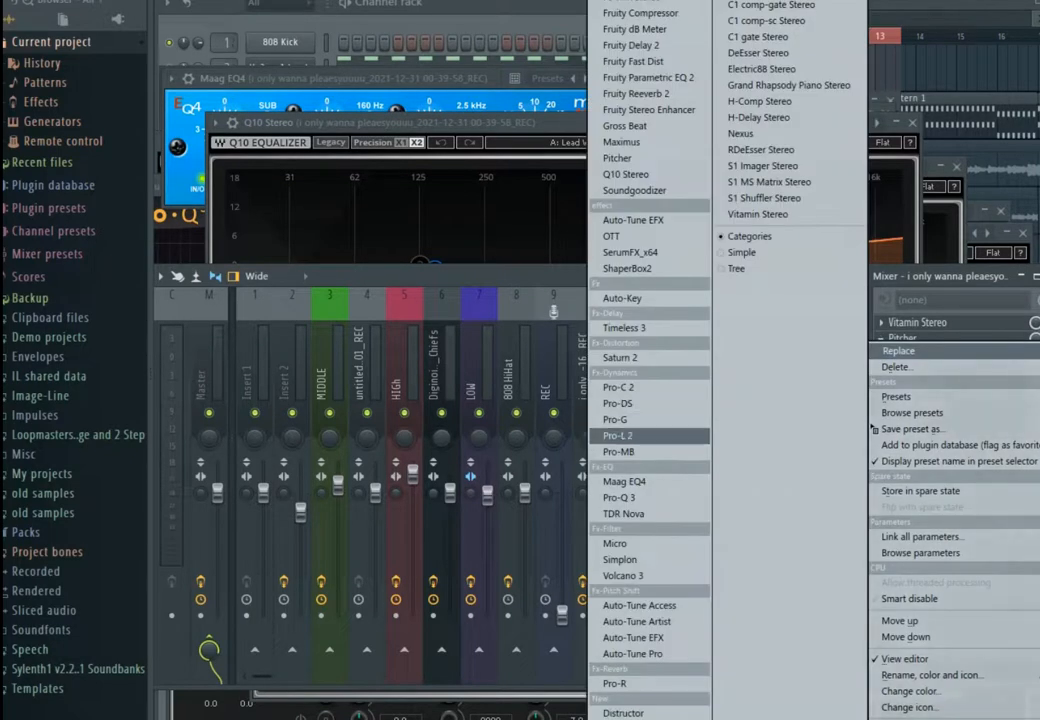
{"action": "mouse_move", "coordinate": [625, 481]}
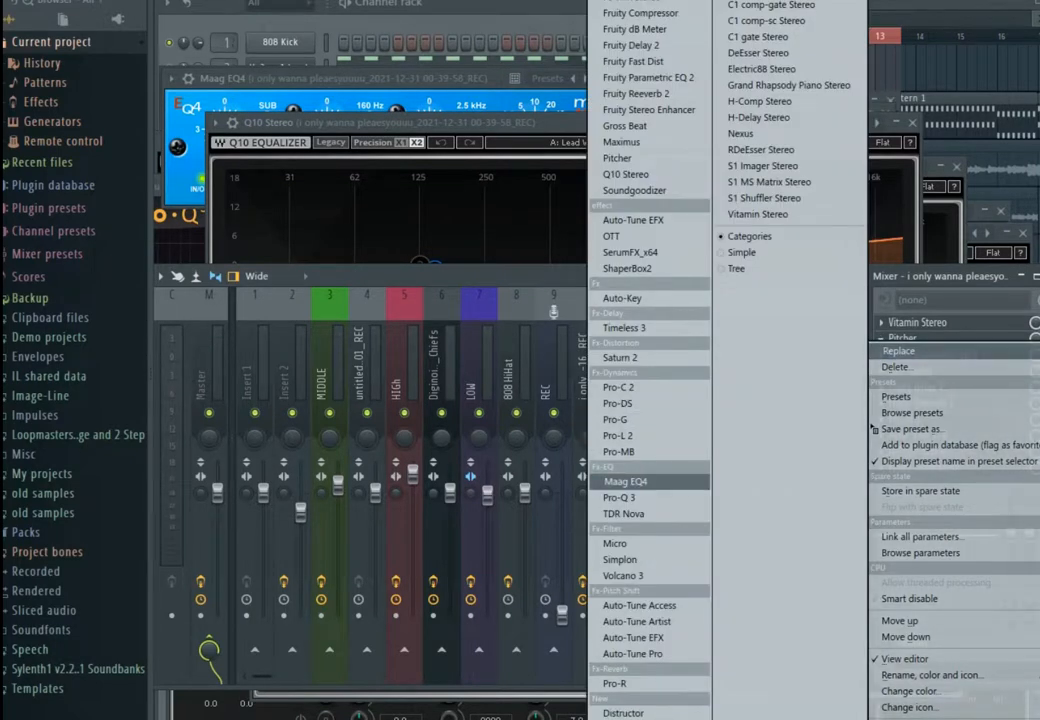